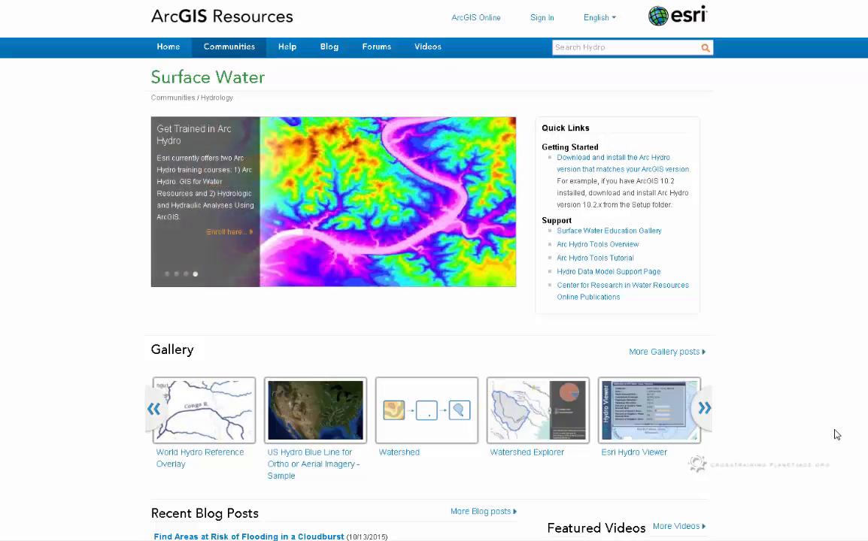
Follow the Getting Started download link to the archydro directory listing Doc, Setup and Tutorial
scroll(down, 3)
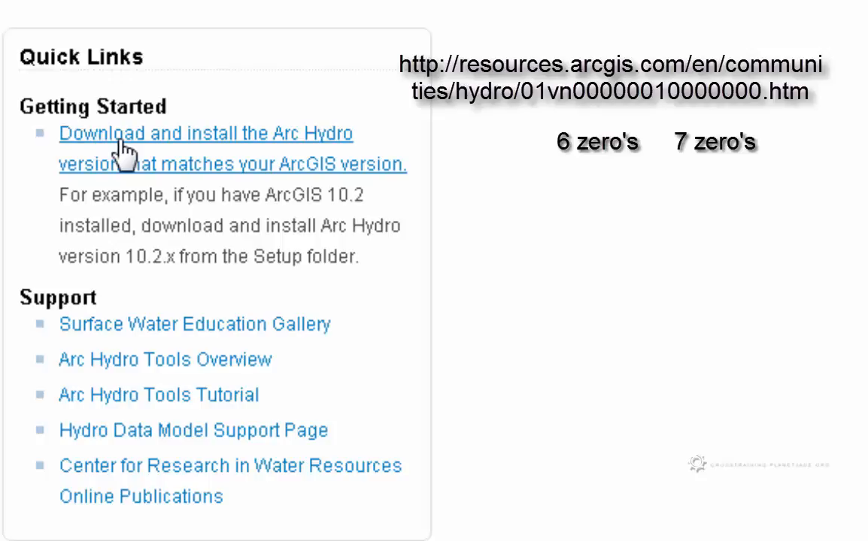
mouse_move(192, 180)
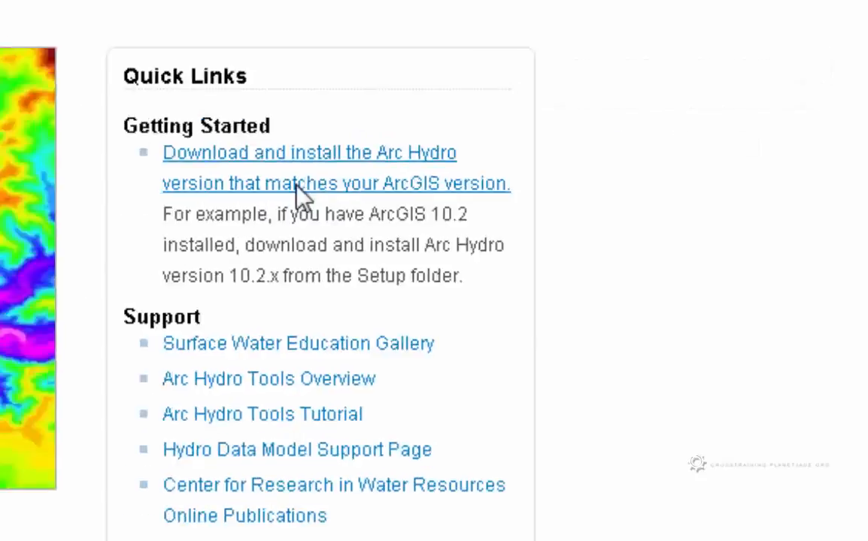
click(310, 168)
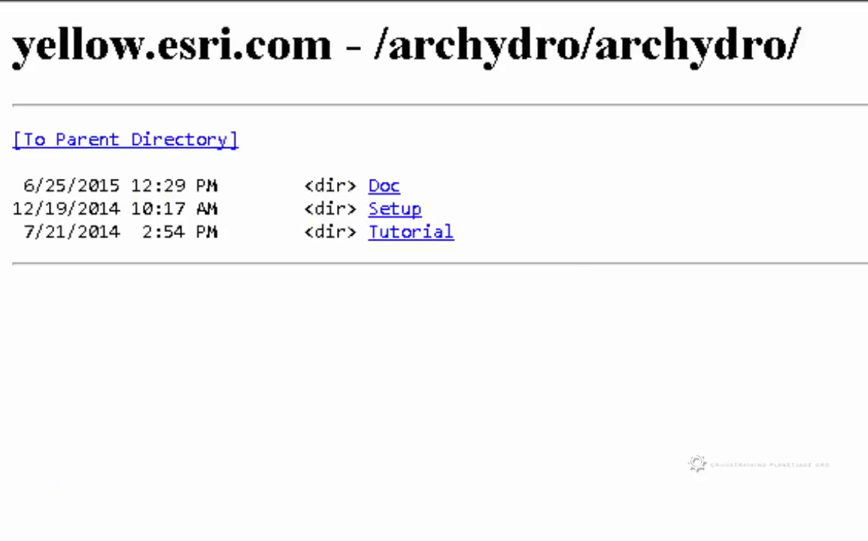
mouse_move(593, 338)
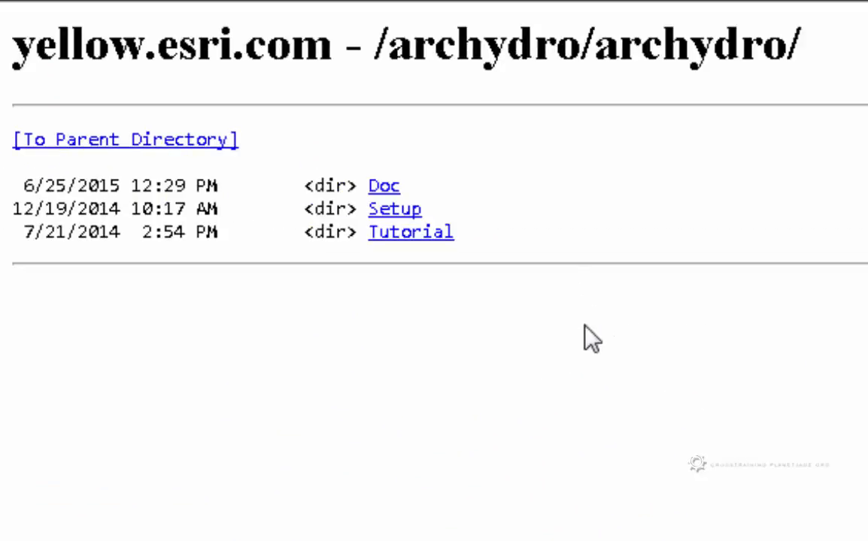
mouse_move(382, 266)
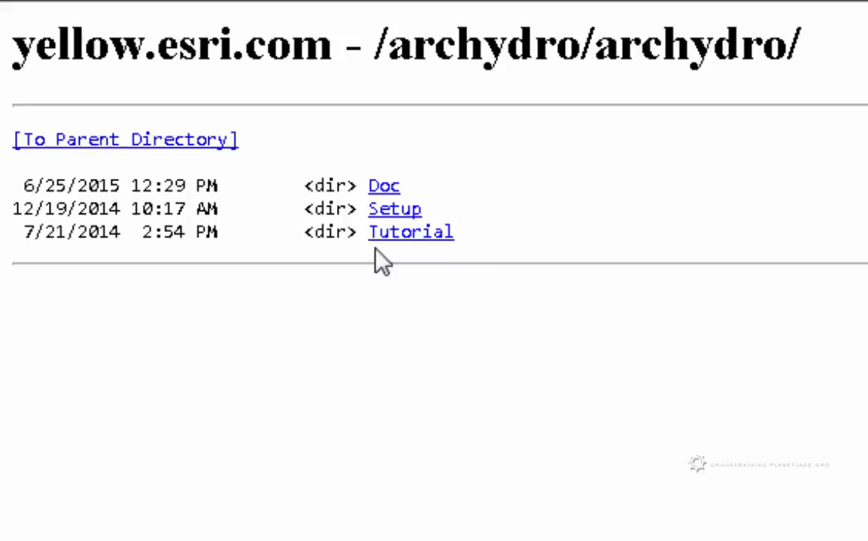
Enter Setup to see version folders 10.0, 10.1, 10.2.x, 10.3 and 9.3_9.3.1
click(394, 208)
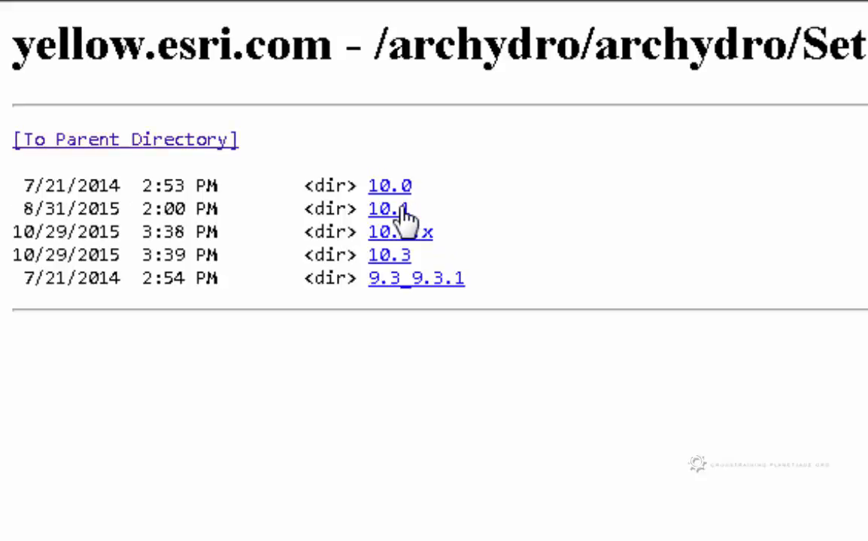
mouse_move(555, 231)
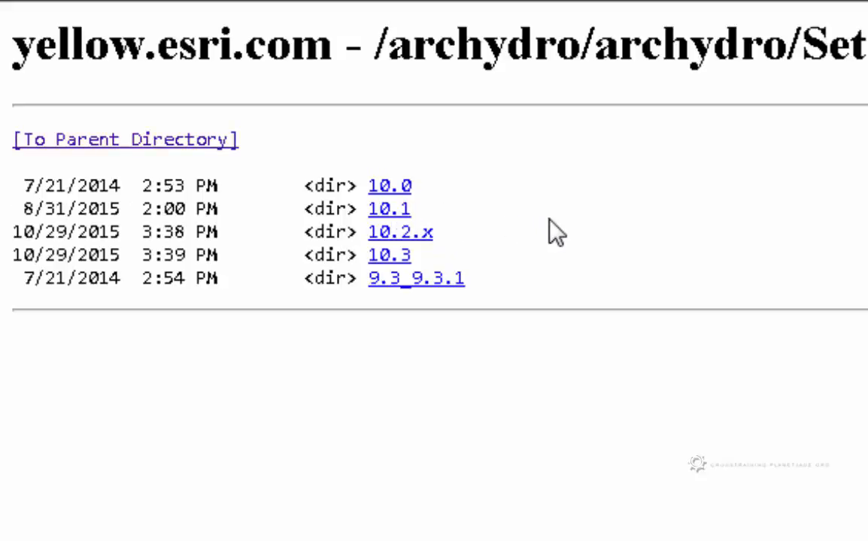
mouse_move(353, 244)
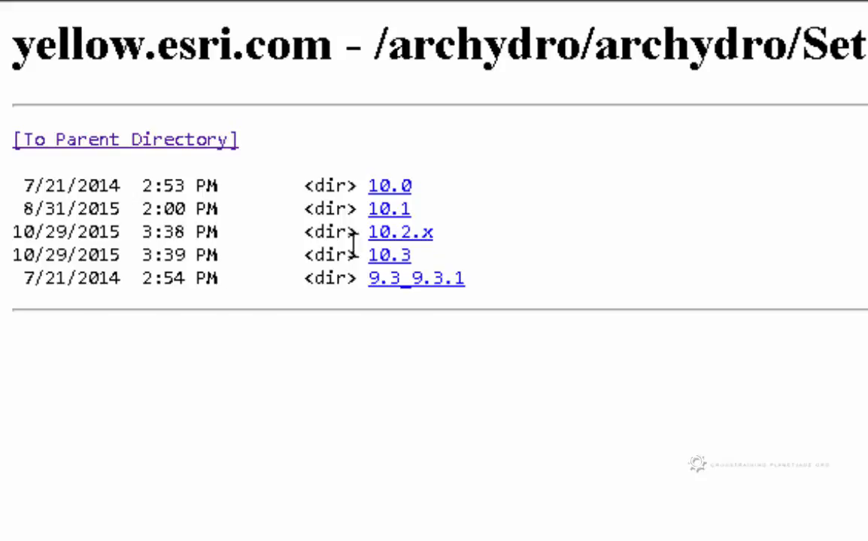
mouse_move(409, 282)
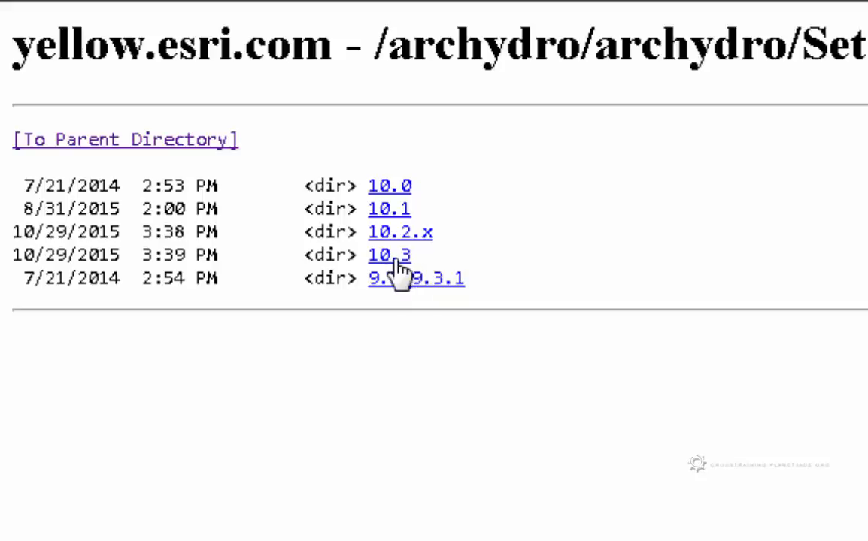
Enter 10.3 to see build folders 10.3.0.1 through 10.3.0.8
click(385, 256)
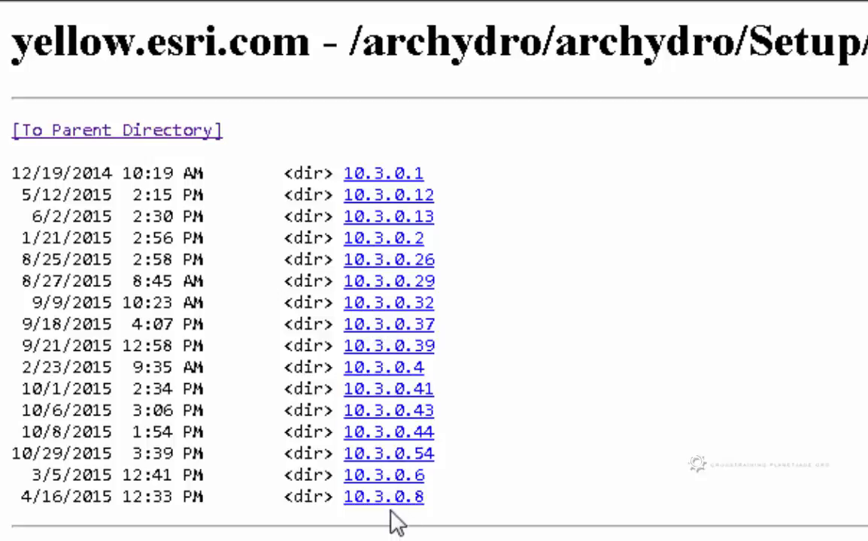
mouse_move(448, 517)
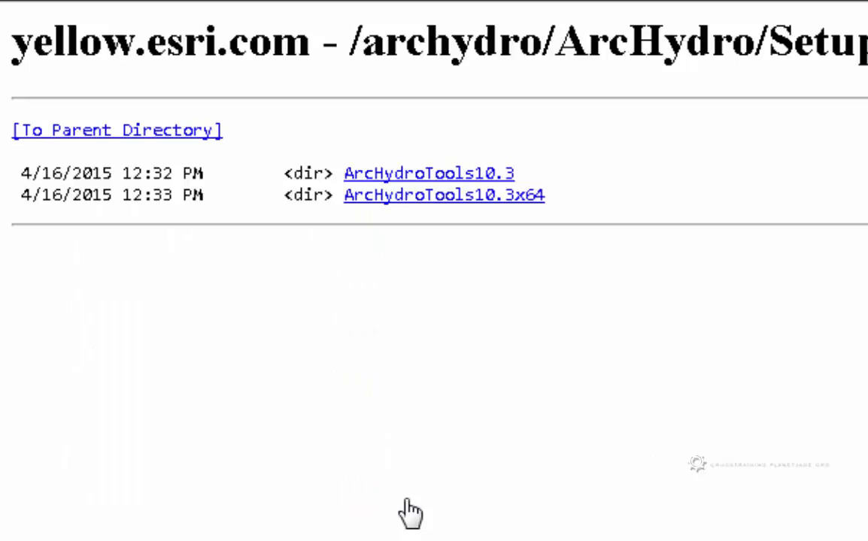
mouse_move(479, 225)
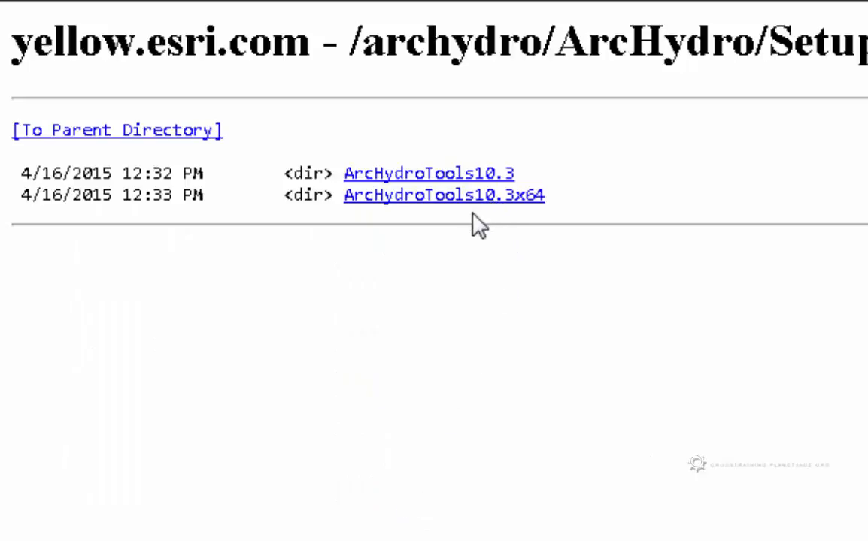
mouse_move(523, 223)
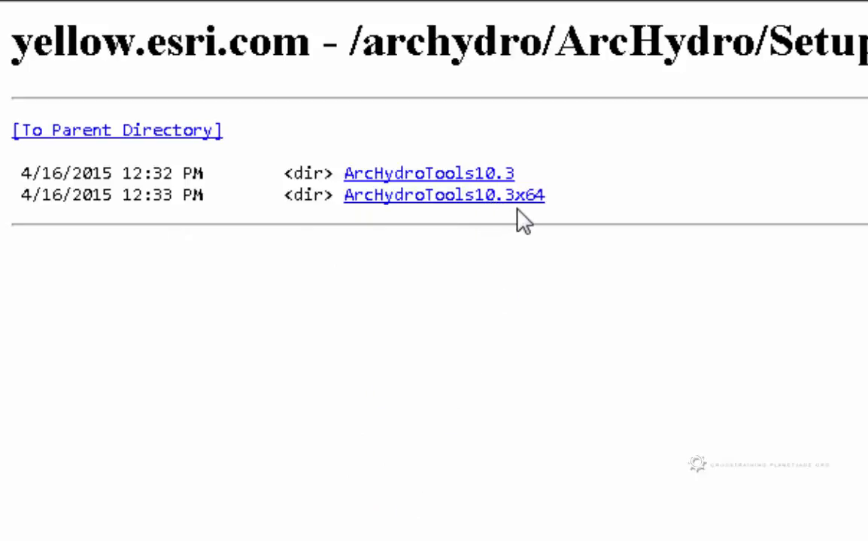
mouse_move(533, 224)
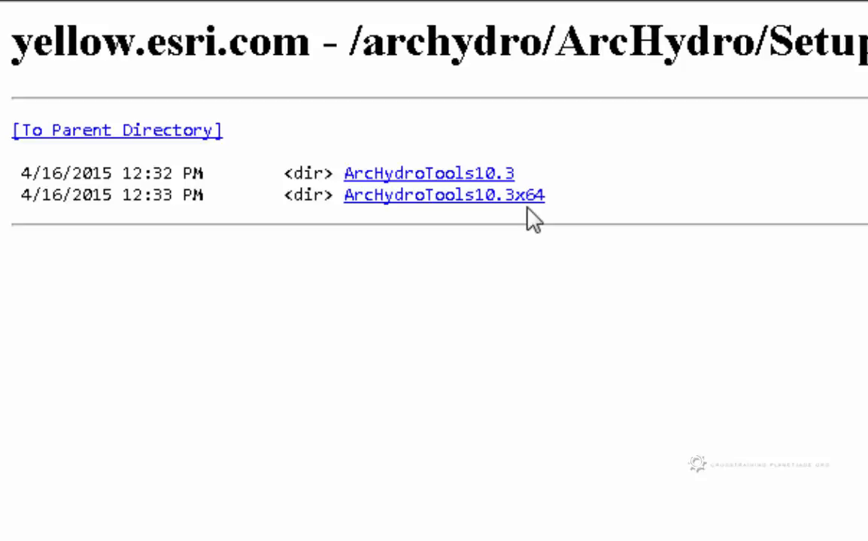
mouse_move(528, 208)
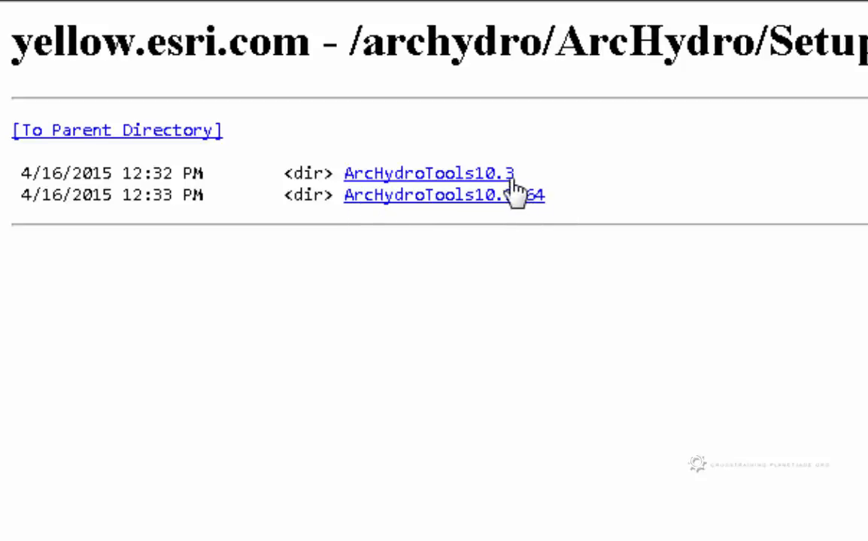
mouse_move(472, 184)
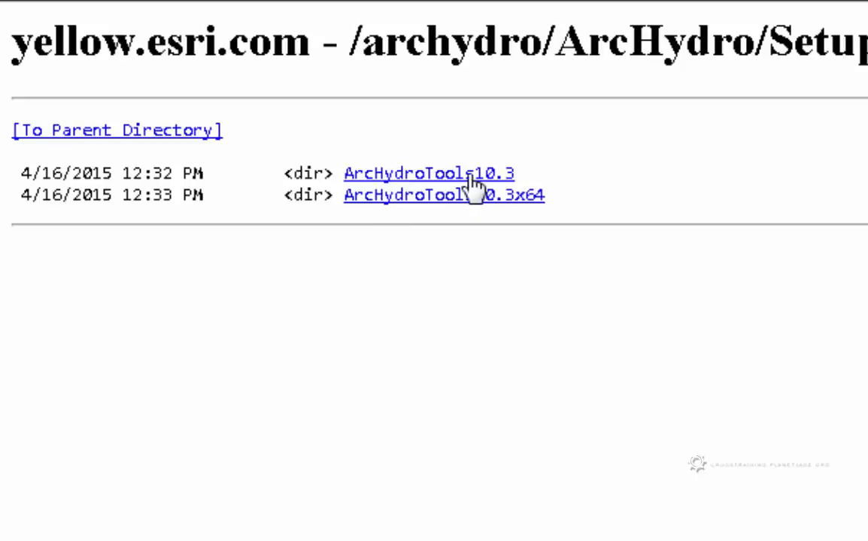
mouse_move(626, 203)
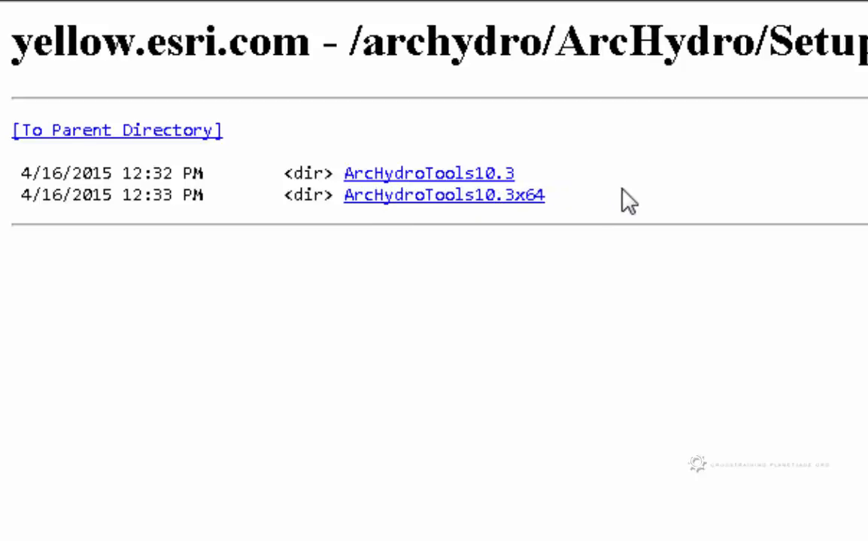
mouse_move(448, 159)
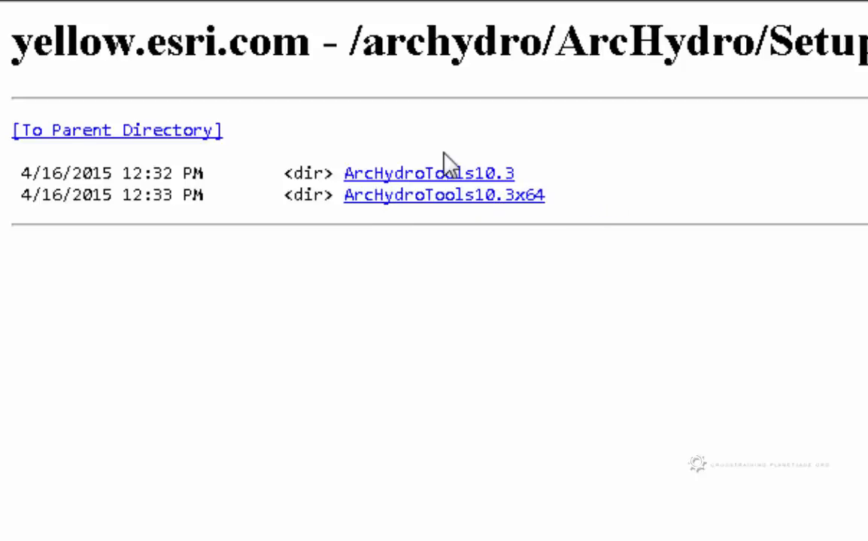